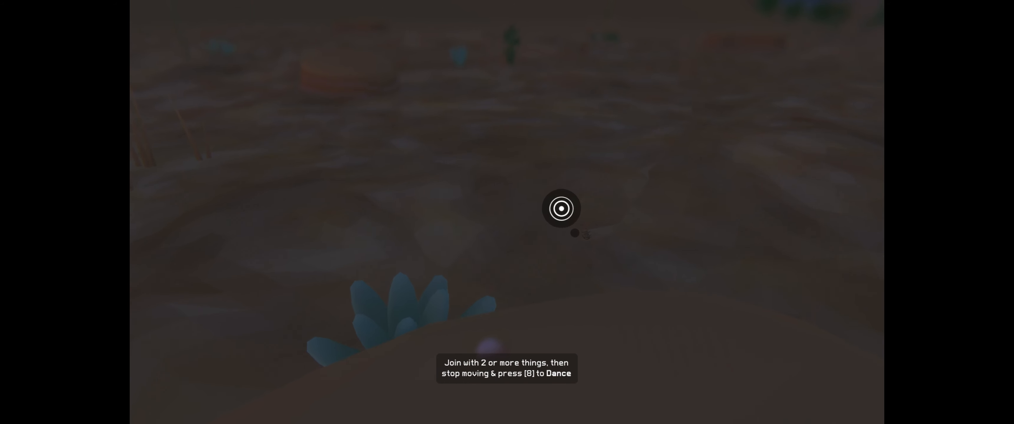
Step: Select the narration thought marker on the sandy ground to bring up its playback prompt
{"action": "left_click", "coordinate": [560, 208]}
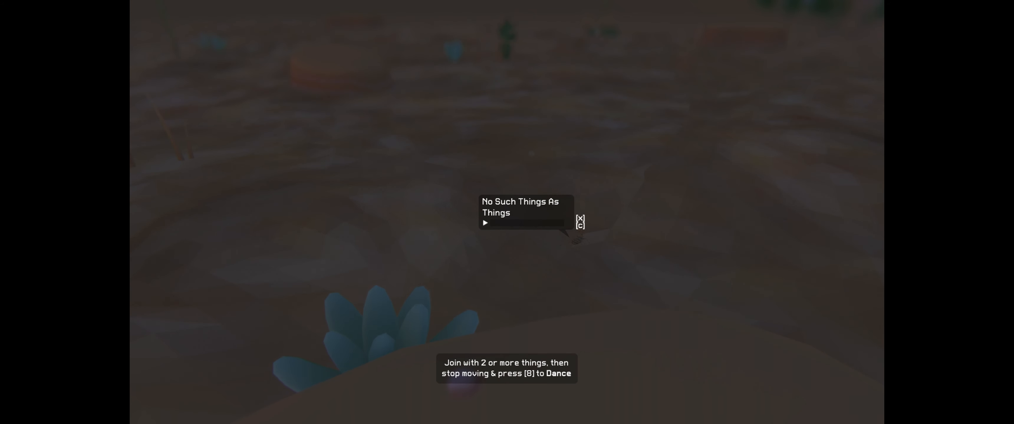